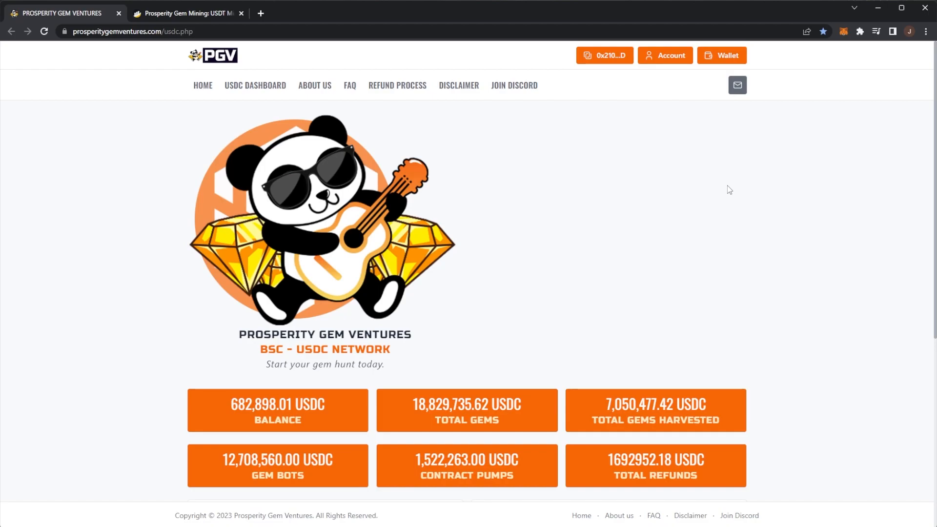
mouse_move(758, 174)
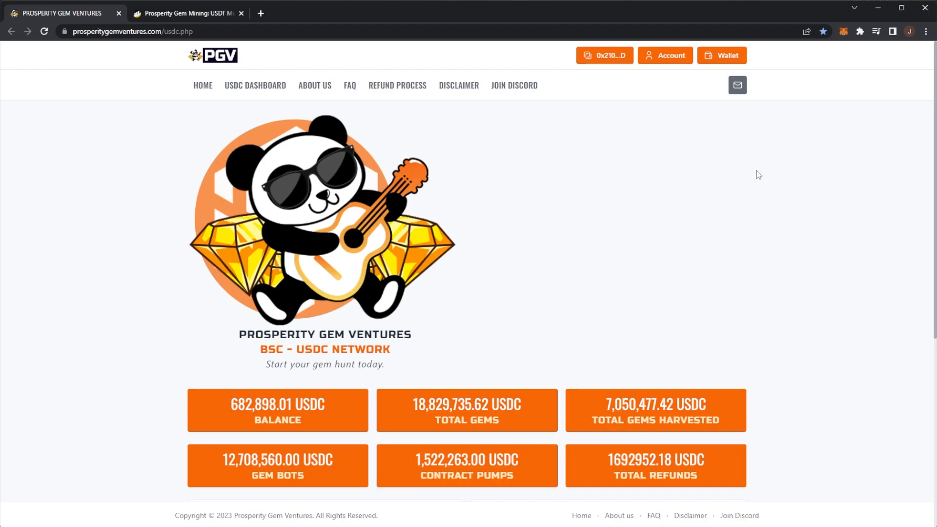
mouse_move(742, 173)
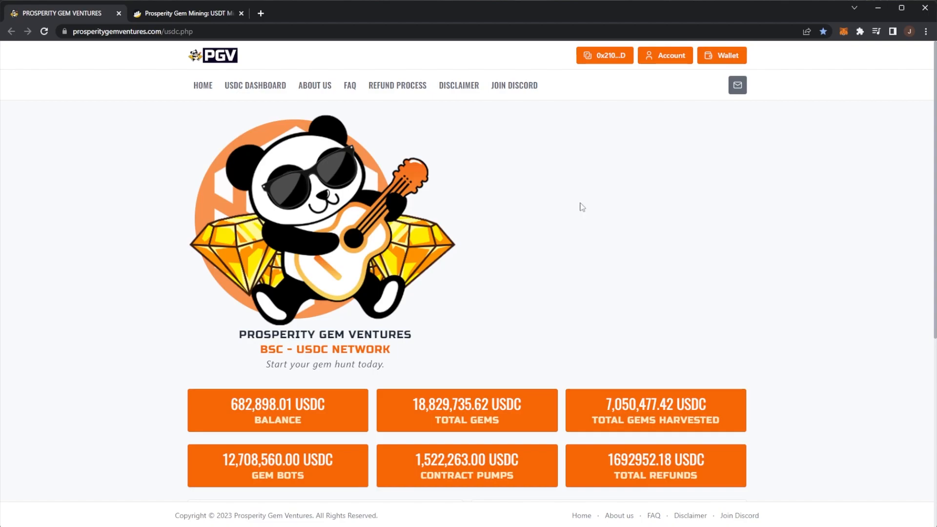
mouse_move(566, 206)
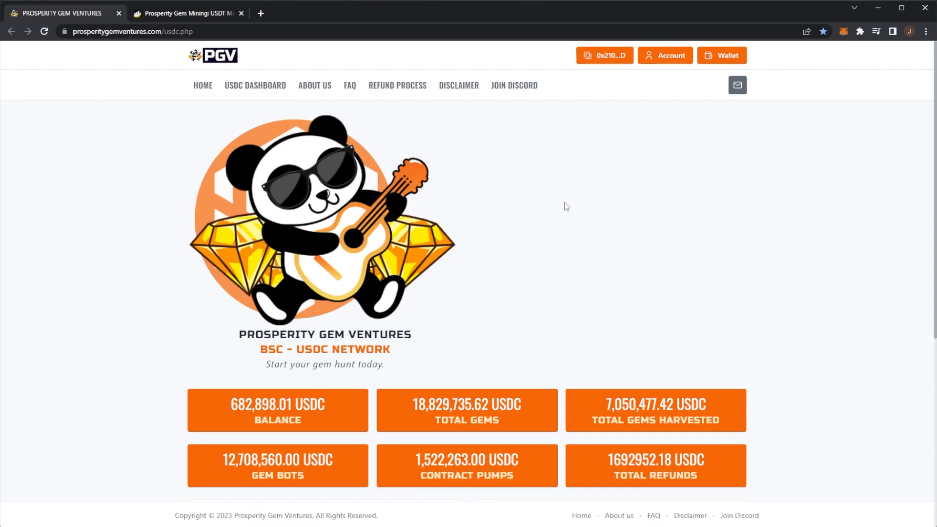
mouse_move(401, 389)
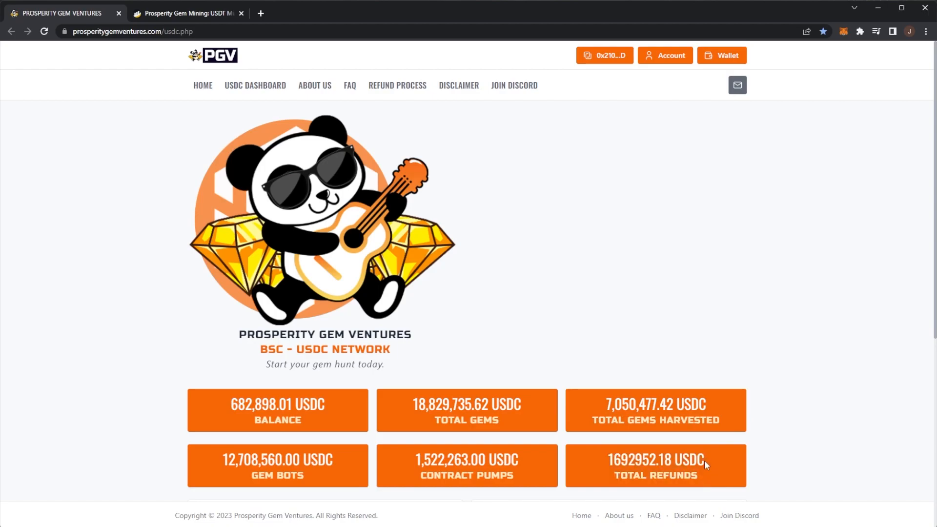
mouse_move(735, 437)
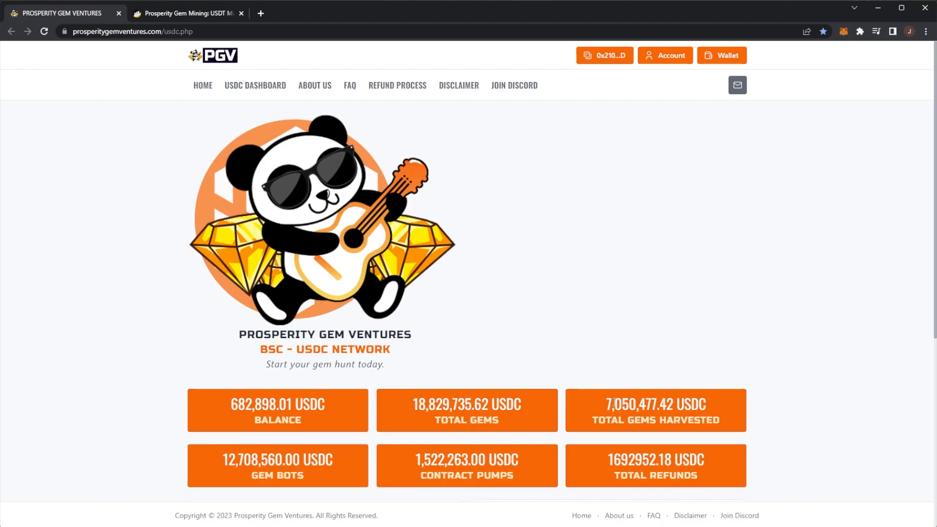
- Harvest the claimable gems and approve the transaction in MetaMask
scroll(down, 3)
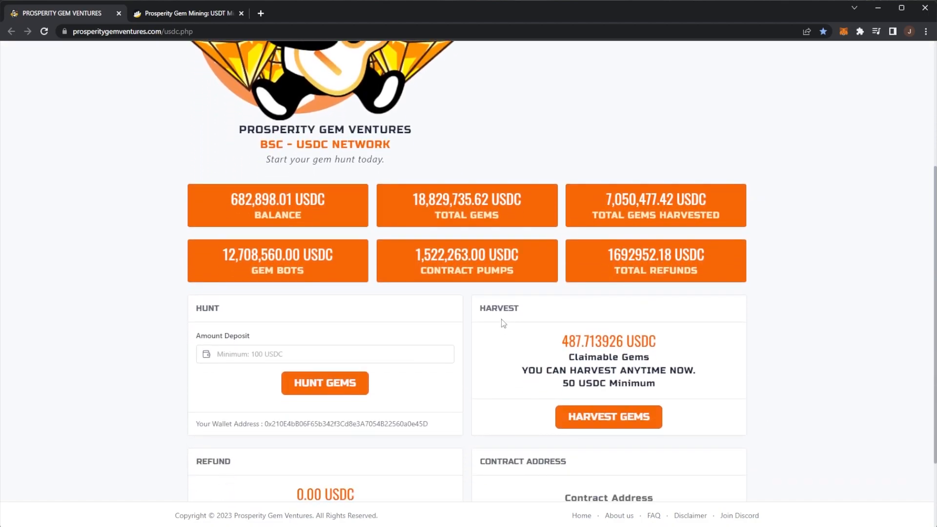
mouse_move(687, 365)
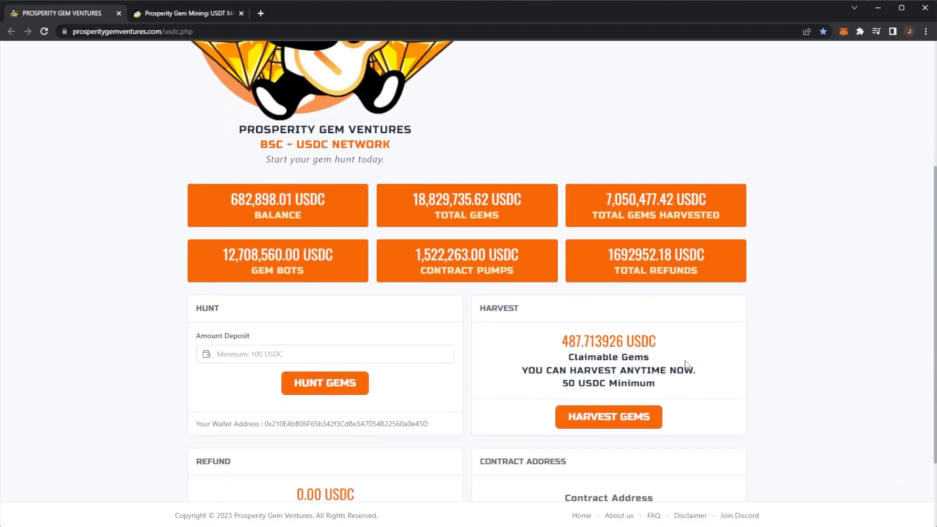
mouse_move(665, 341)
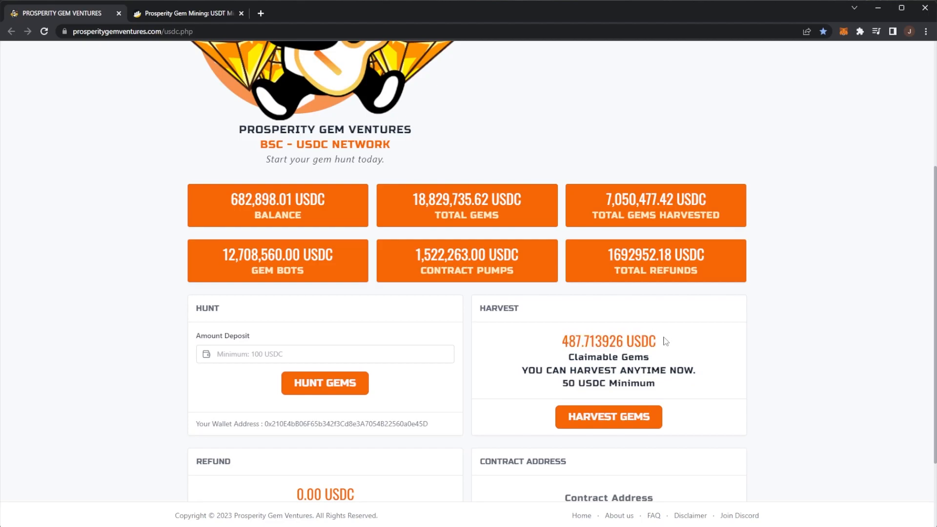
mouse_move(675, 400)
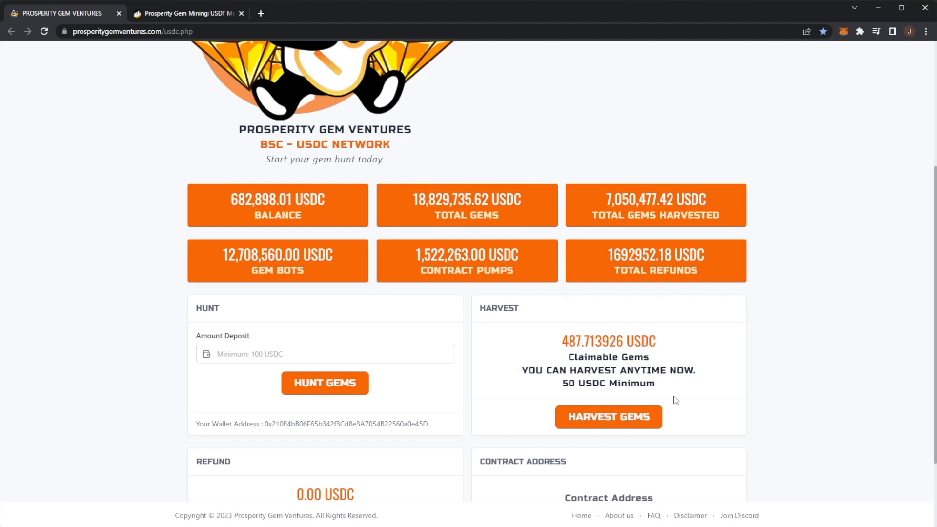
click(607, 416)
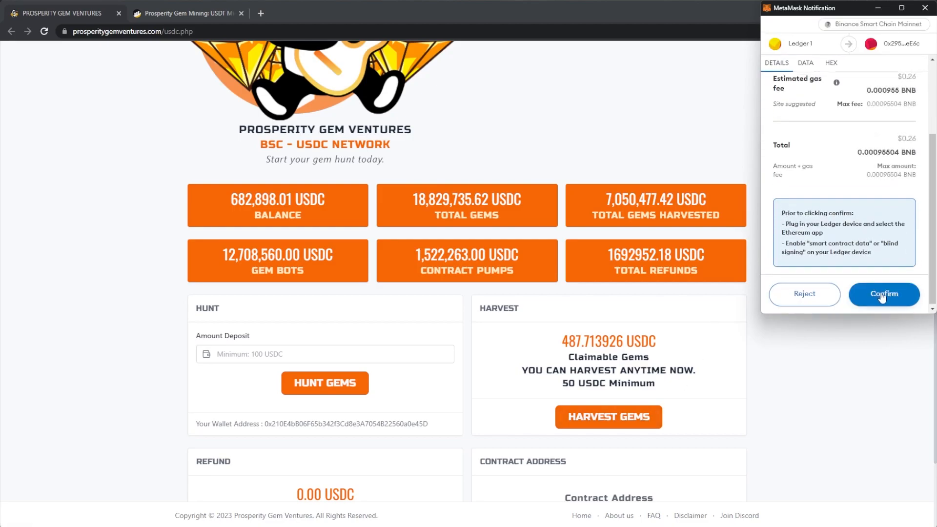
click(883, 294)
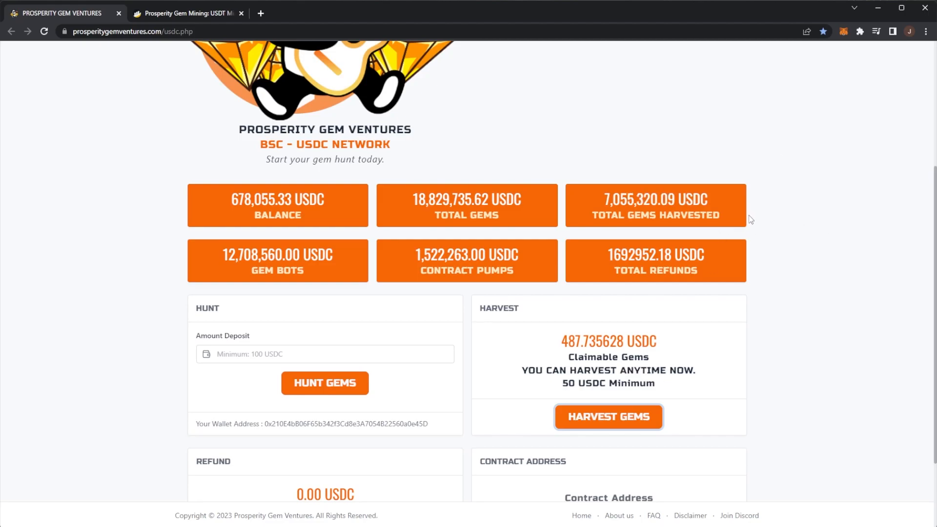
scroll(down, 3)
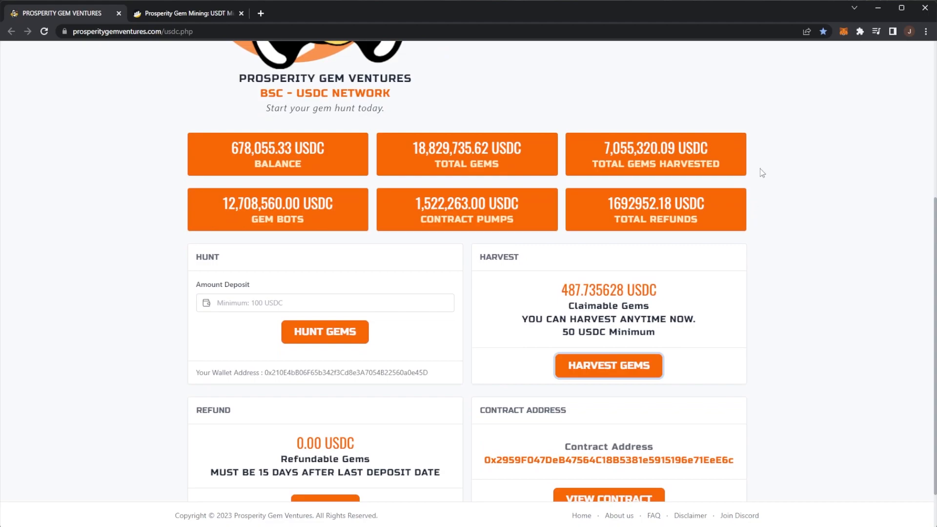
mouse_move(765, 163)
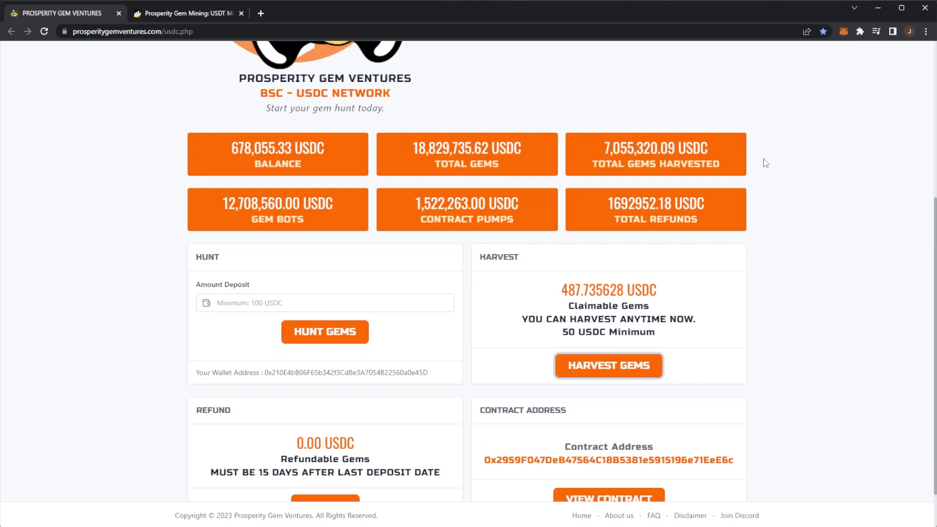
mouse_move(721, 206)
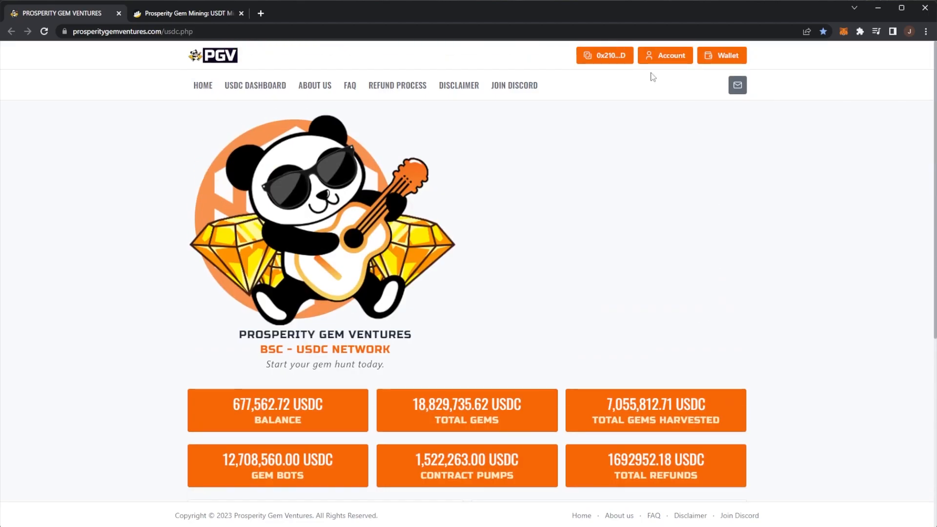
- Open the Account view showing 5000.00 USDC deposited and 2787.09 USDC harvested
click(665, 55)
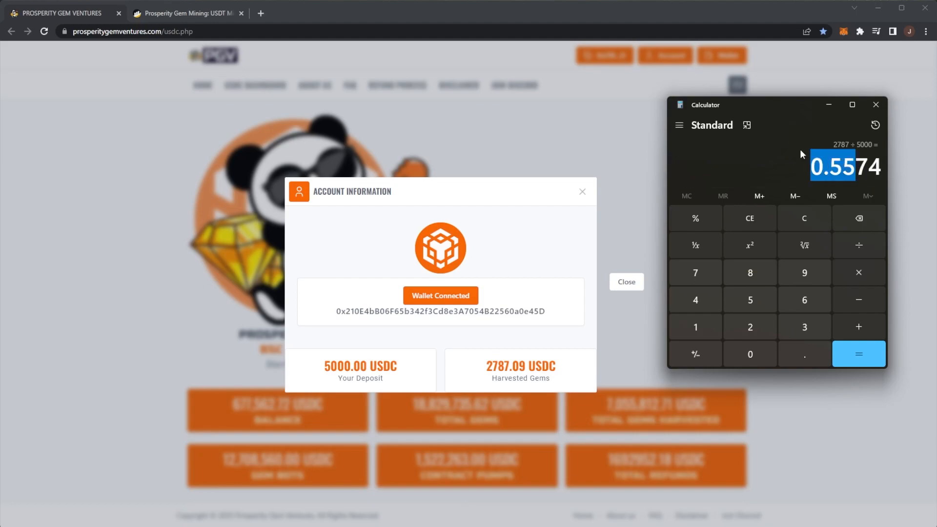
mouse_move(732, 188)
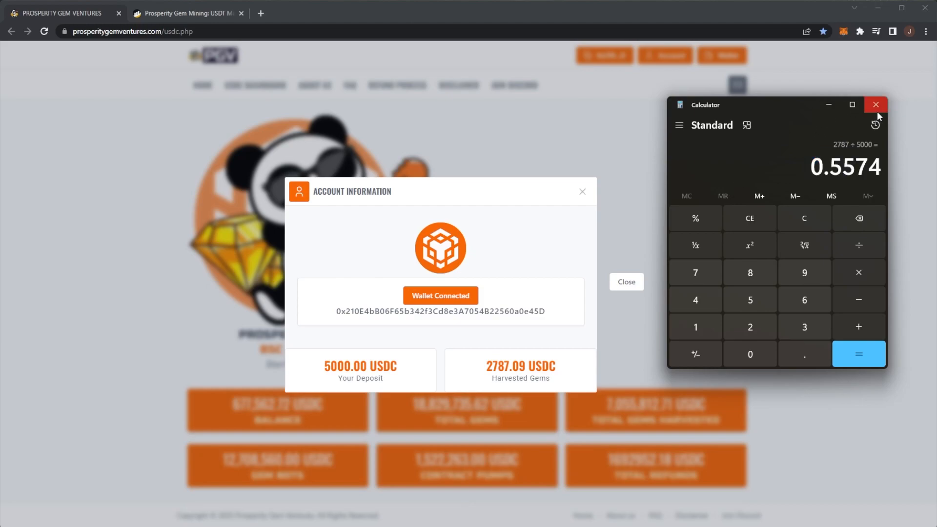
- Close the Calculator window
click(876, 104)
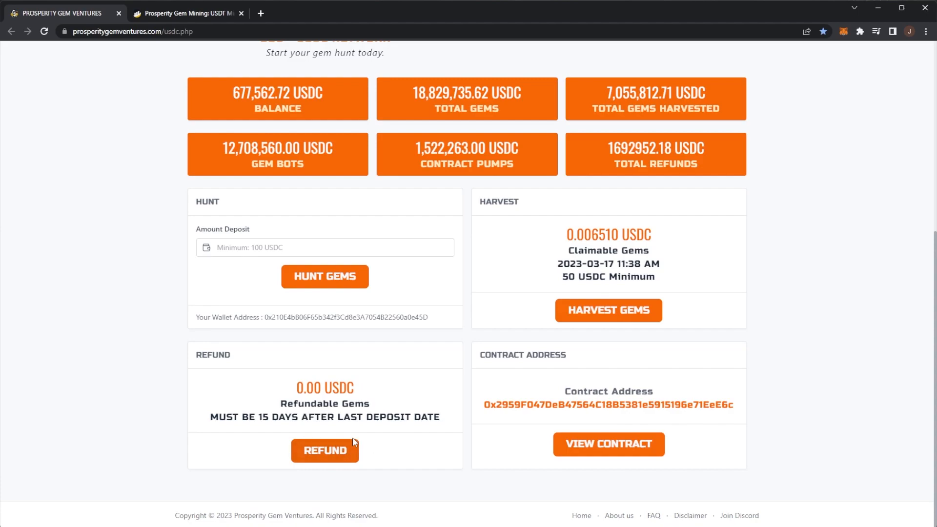
mouse_move(441, 428)
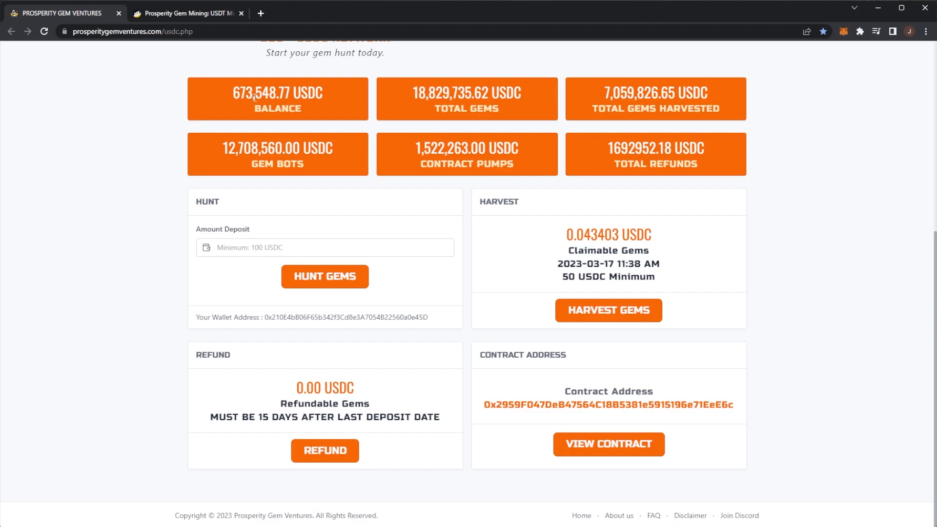
mouse_move(162, 119)
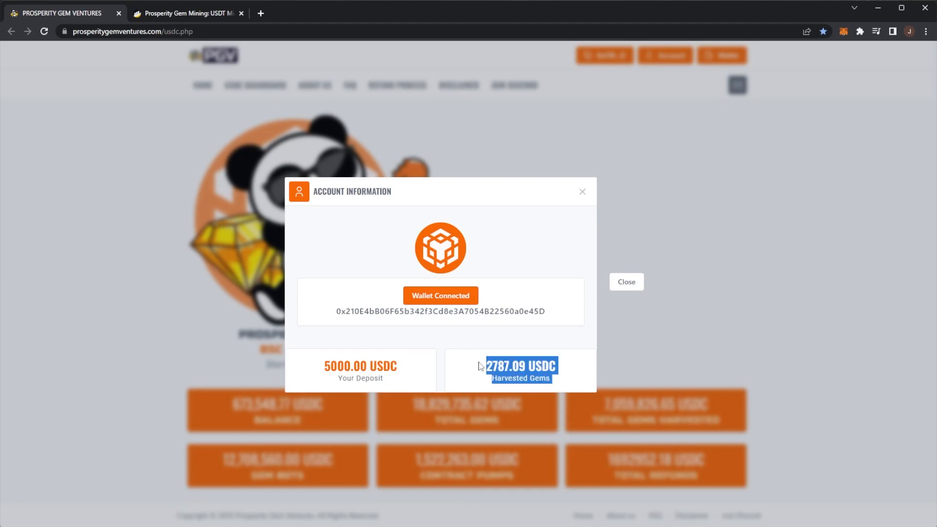
mouse_move(502, 323)
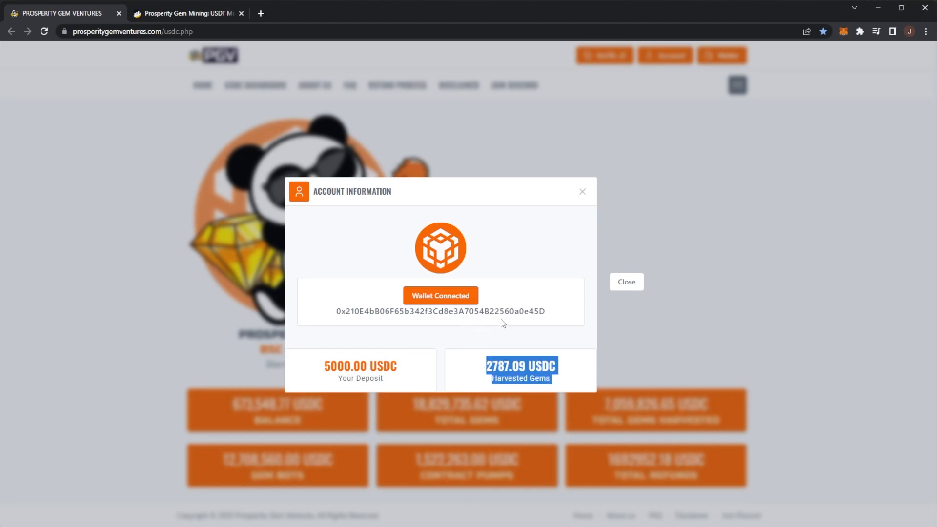
mouse_move(322, 374)
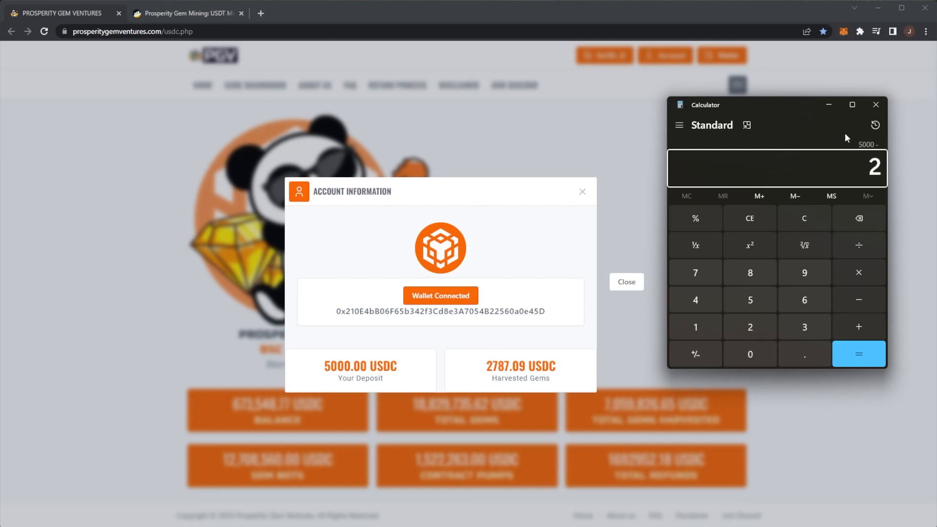
- Calculate 2787 ÷ 100 = 27.87 in Calculator, then close it
click(859, 354)
text(50)
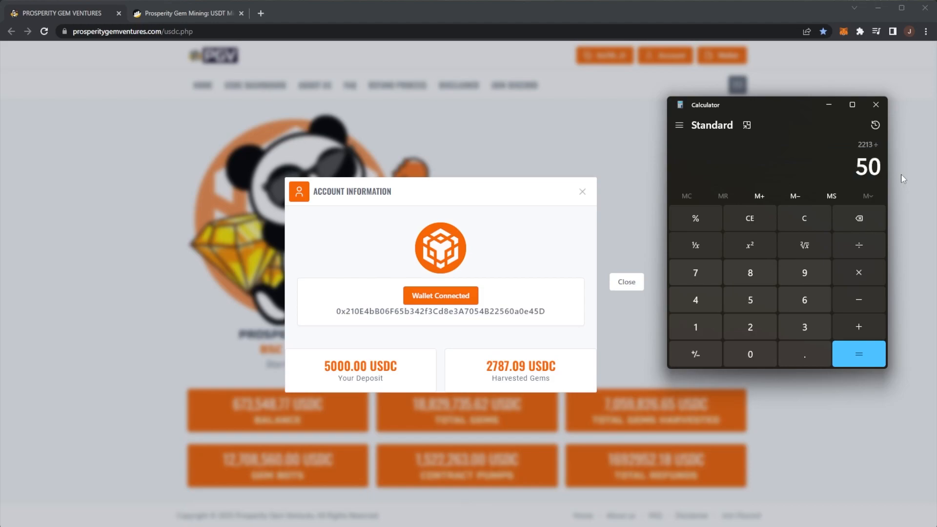
click(858, 353)
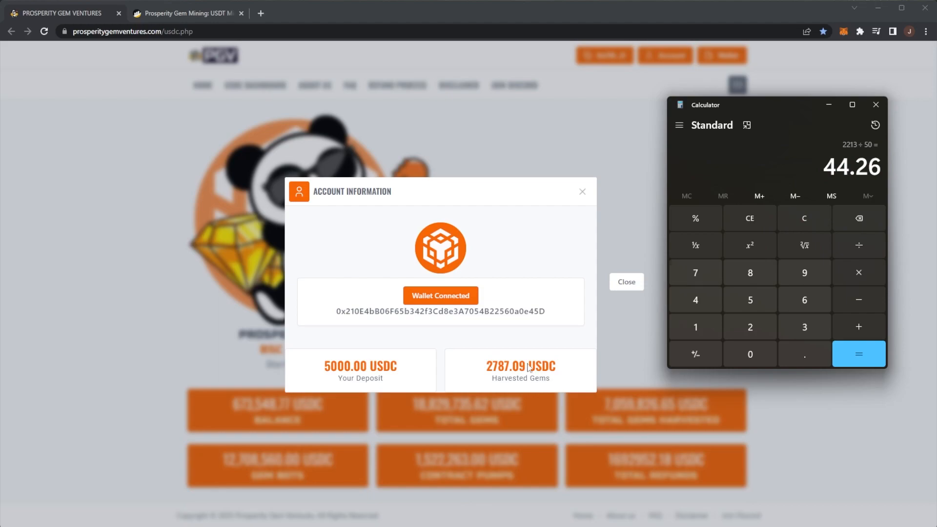
click(804, 218)
text(2,787)
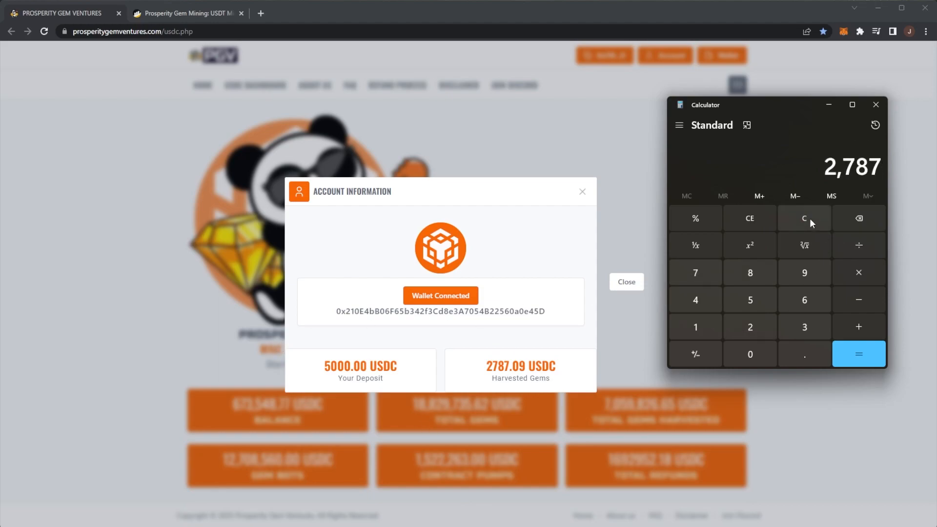
click(858, 354)
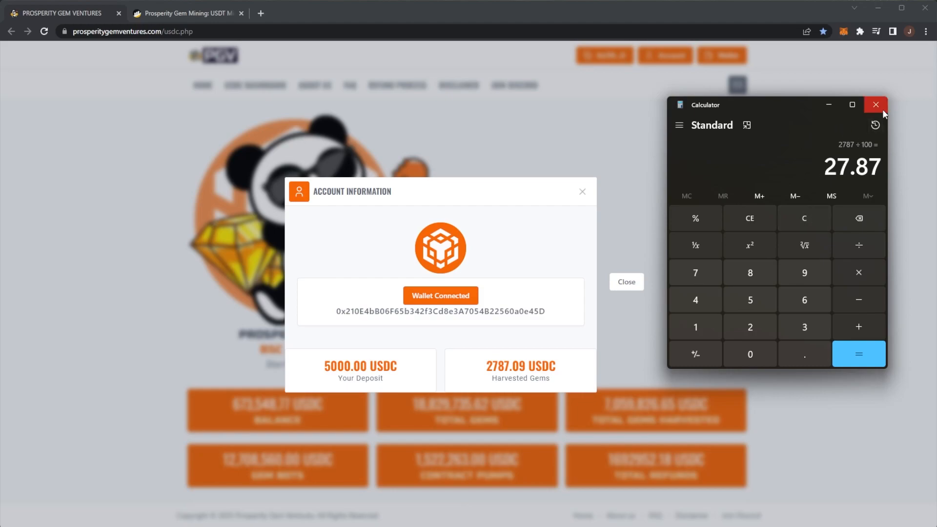
mouse_move(876, 105)
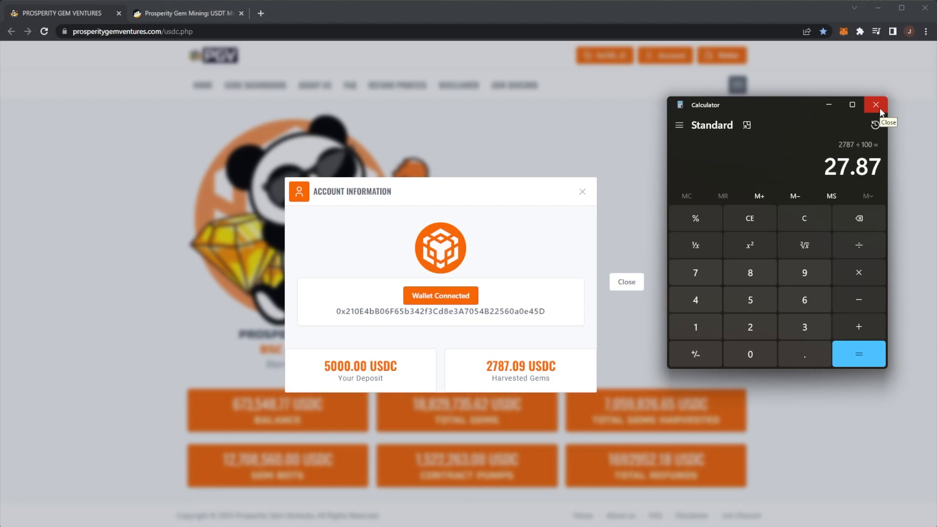
mouse_move(881, 144)
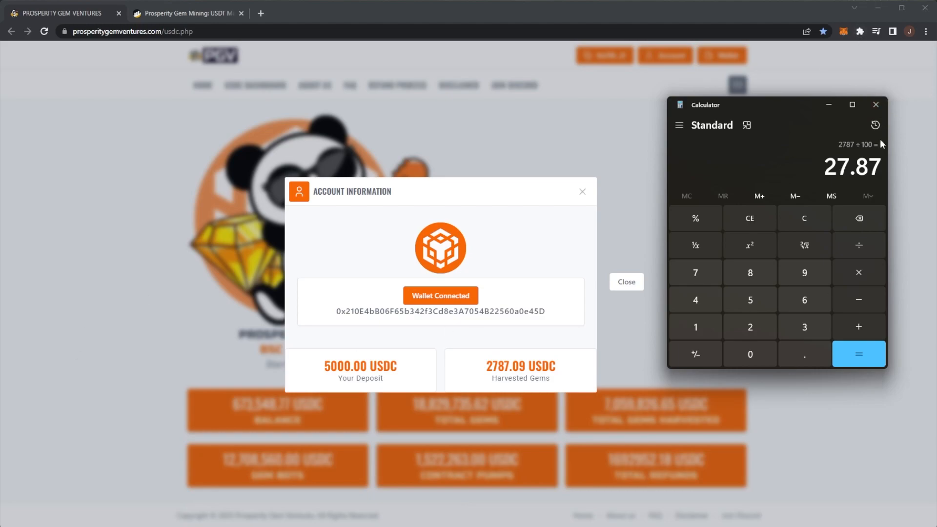
click(875, 104)
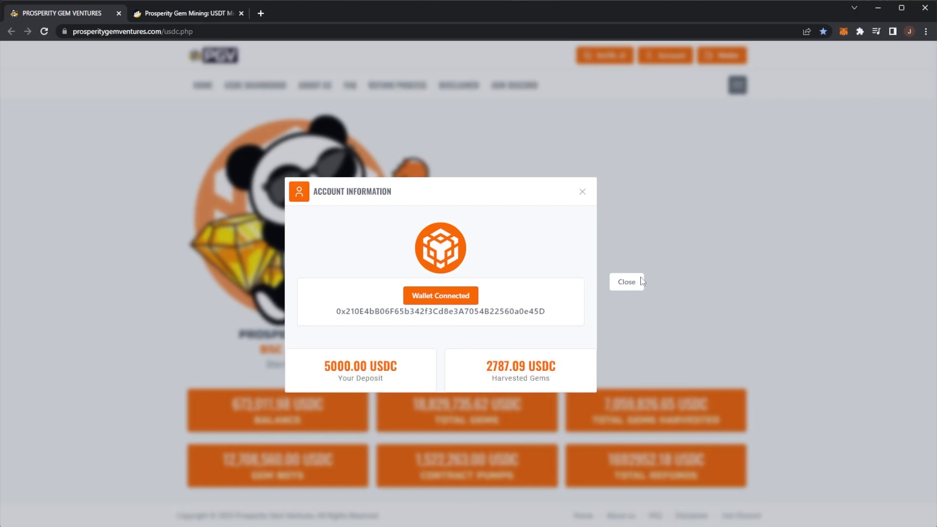
- Dismiss the account information dialog
click(626, 281)
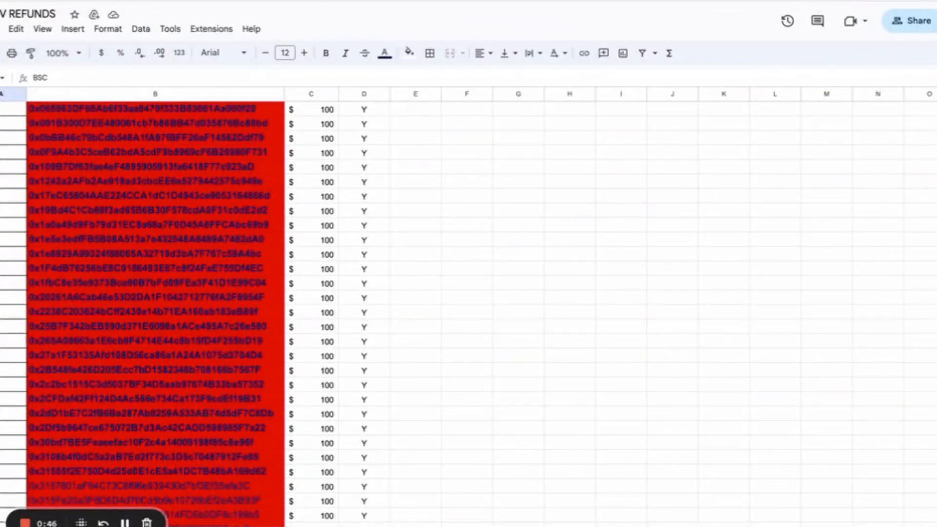
mouse_move(634, 347)
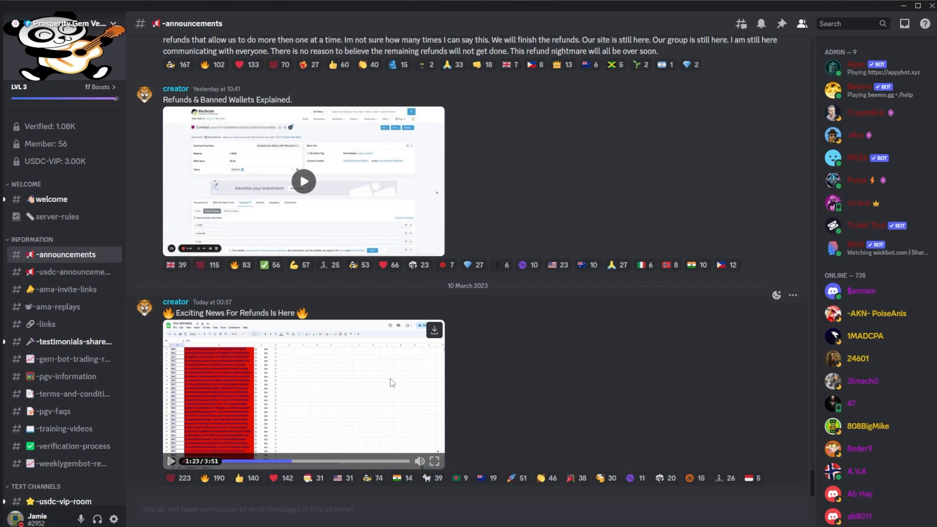
mouse_move(415, 311)
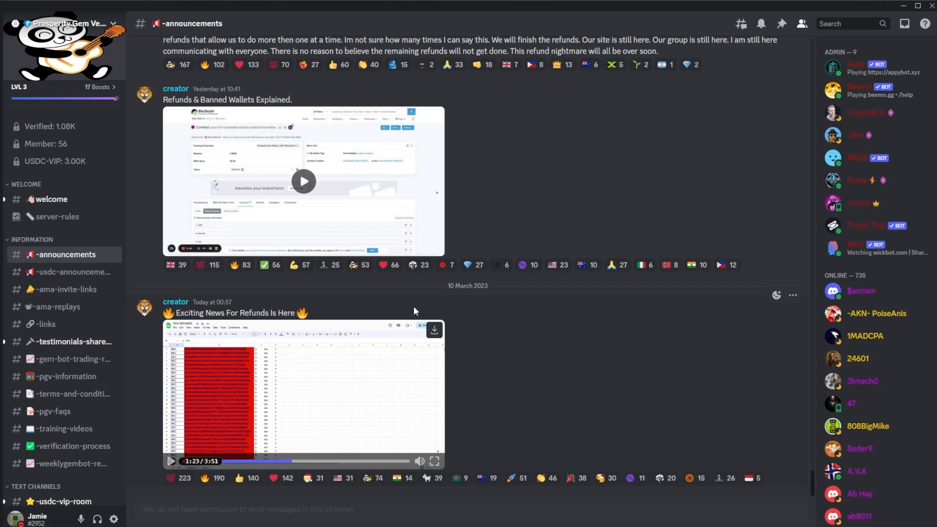
mouse_move(444, 265)
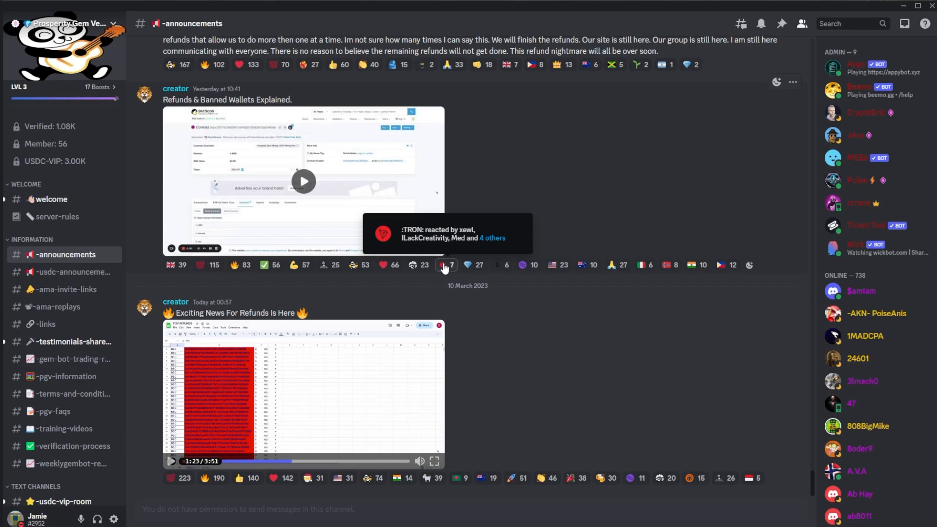
mouse_move(604, 221)
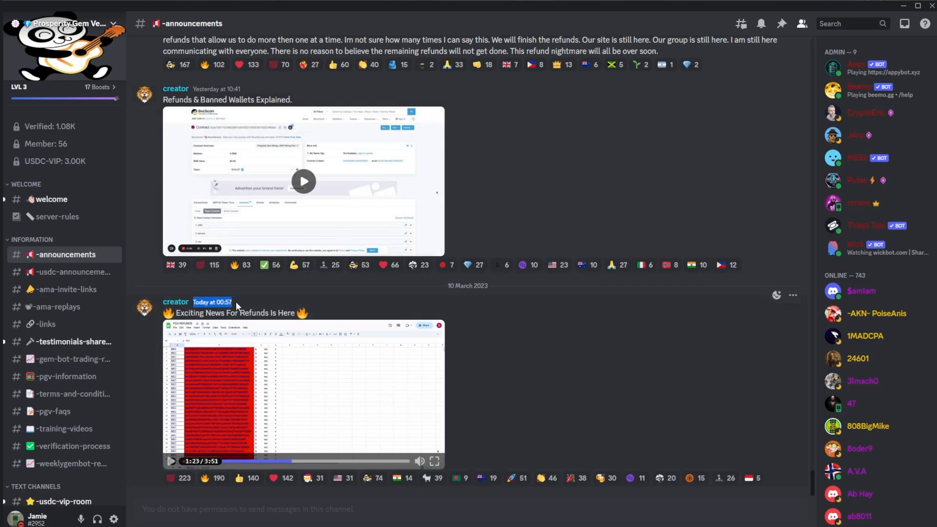
mouse_move(326, 315)
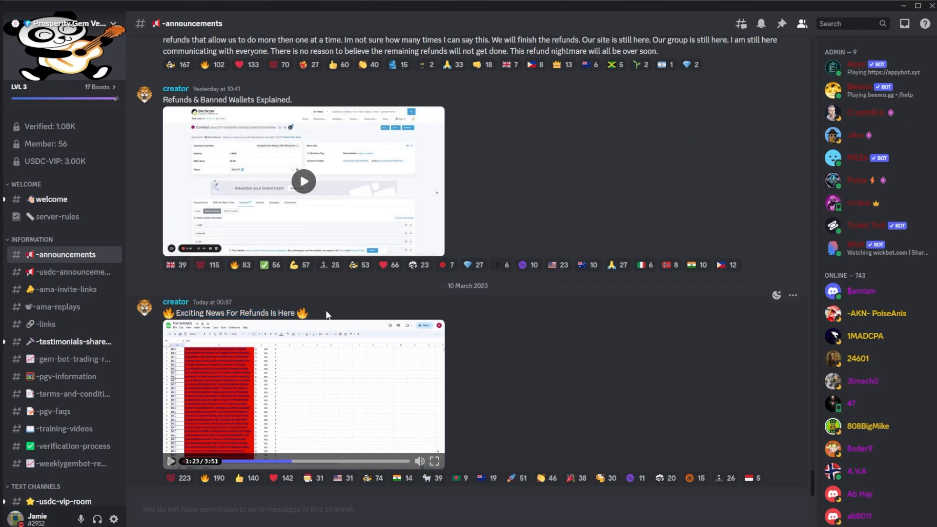
mouse_move(221, 304)
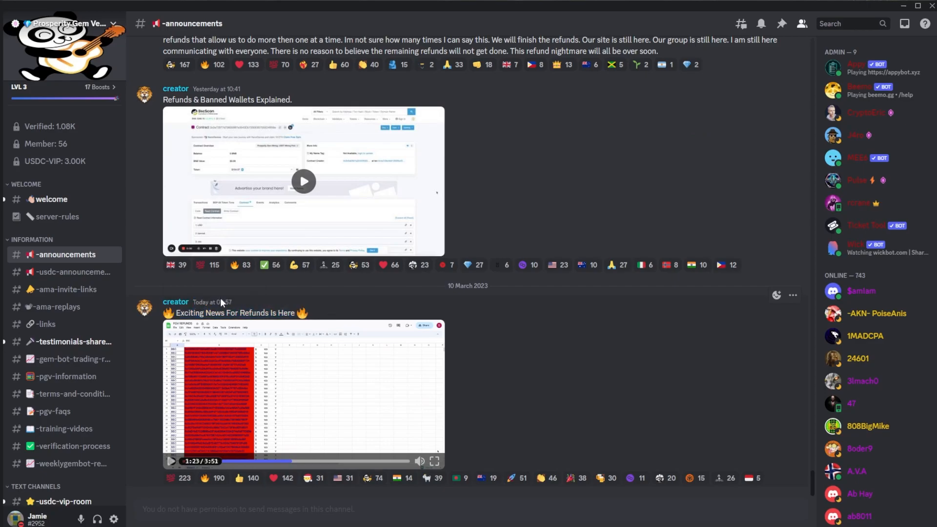
mouse_move(338, 383)
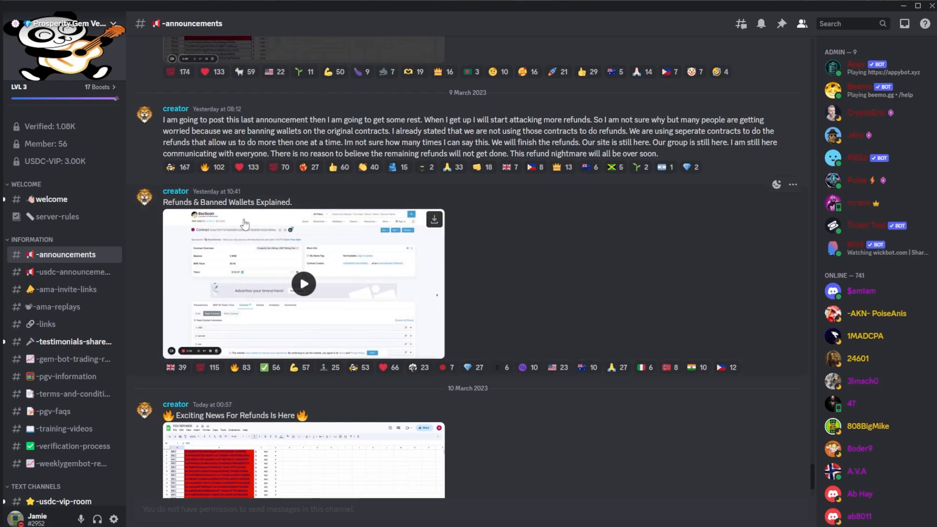
mouse_move(221, 275)
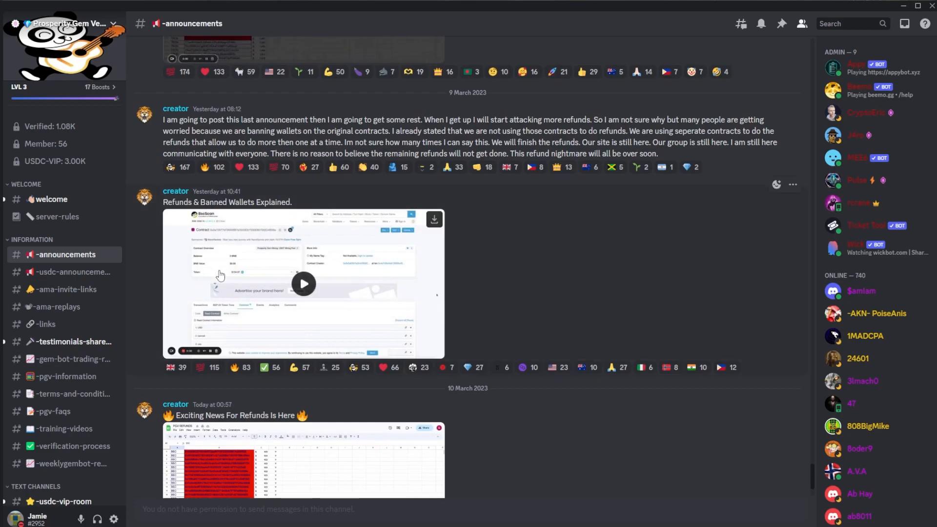
- Scroll through the #announcements refund and banned-wallet posts
scroll(down, 3)
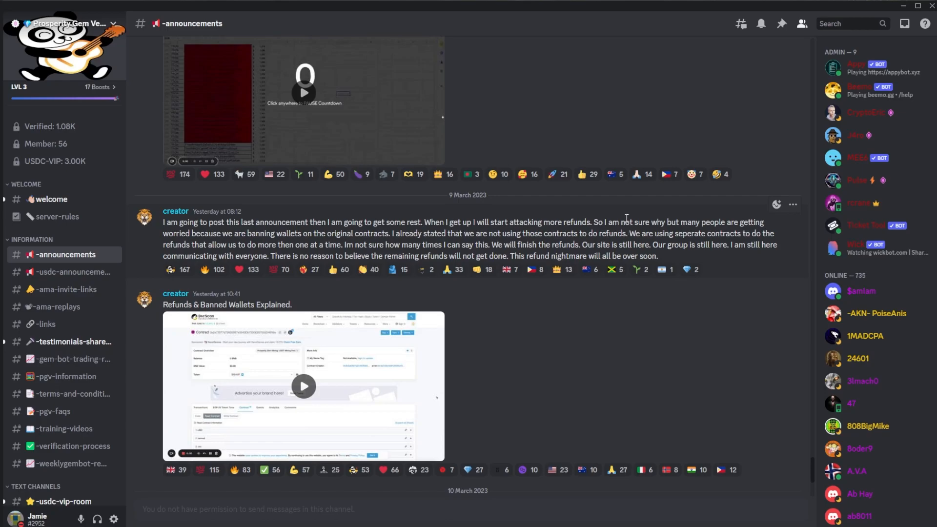
scroll(down, 3)
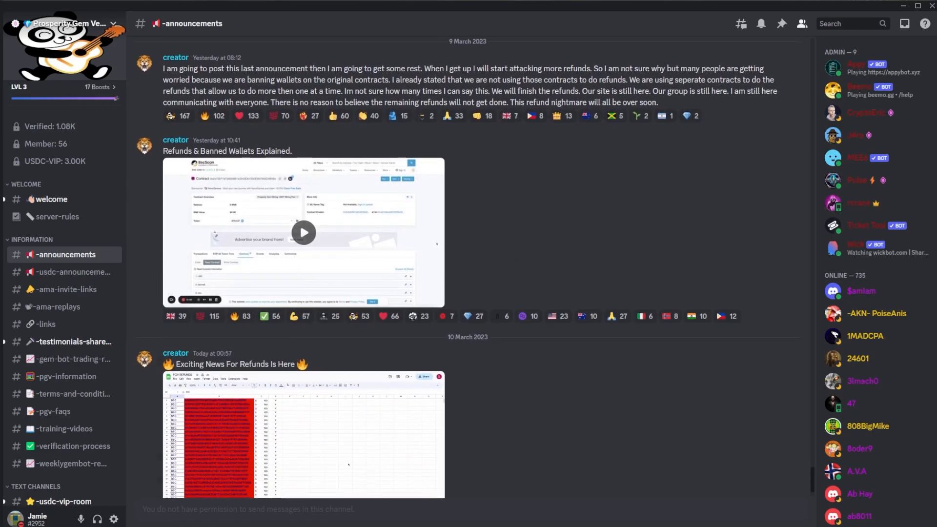
scroll(down, 3)
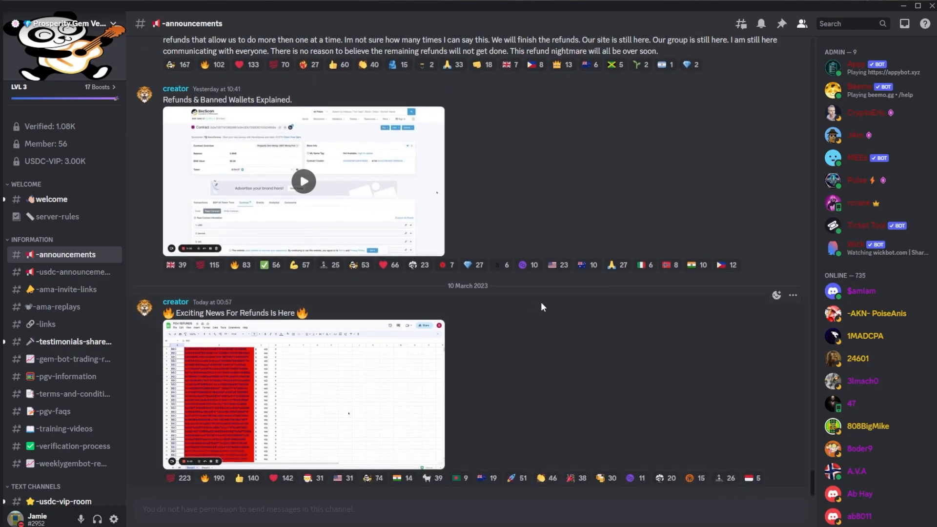
mouse_move(611, 304)
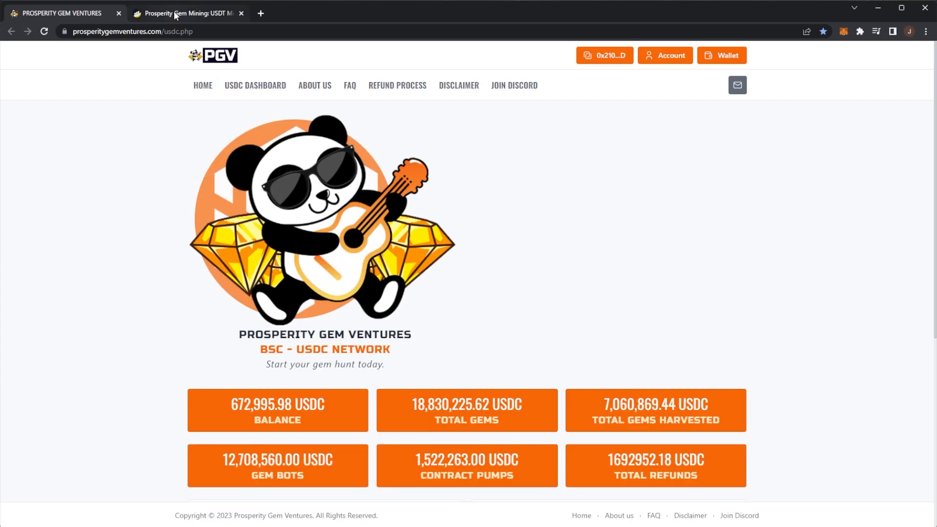
- Open the USDT Mining Pool contract page on BscScan and scroll its transactions
click(187, 12)
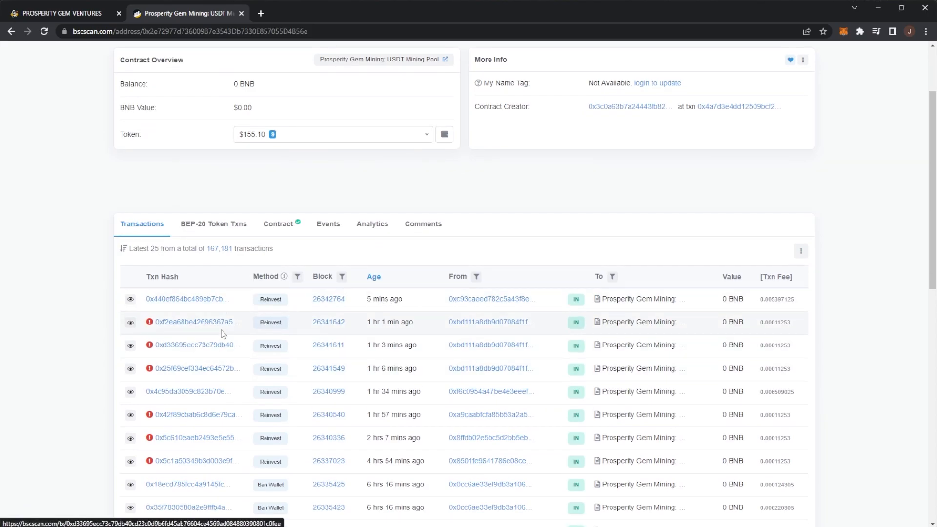
mouse_move(150, 346)
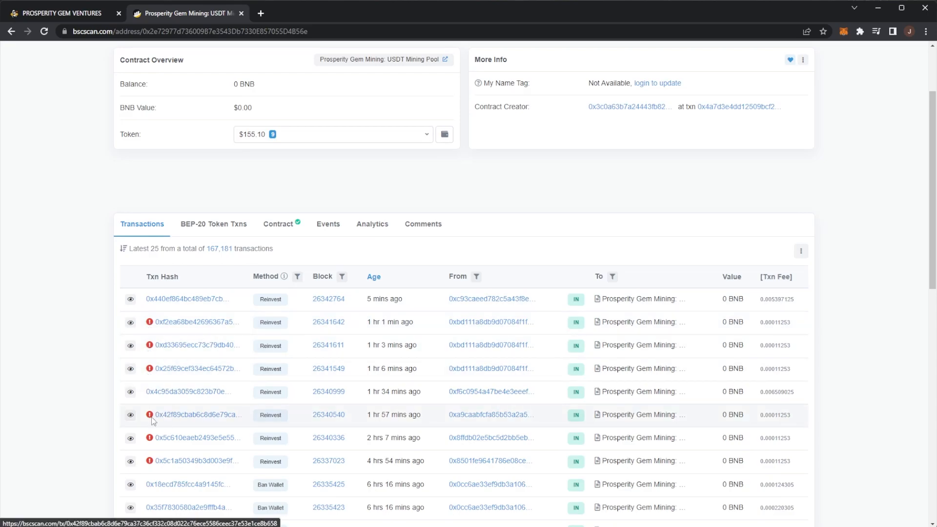
mouse_move(149, 415)
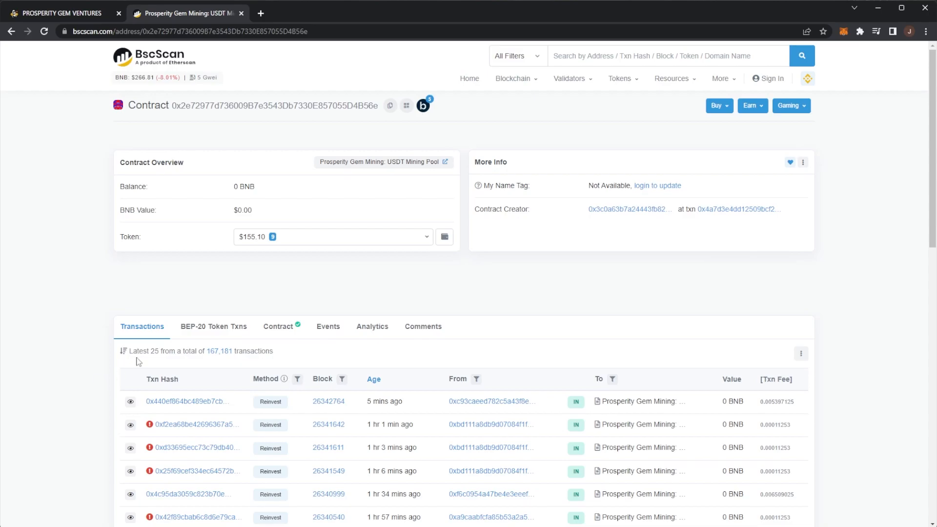
scroll(down, 3)
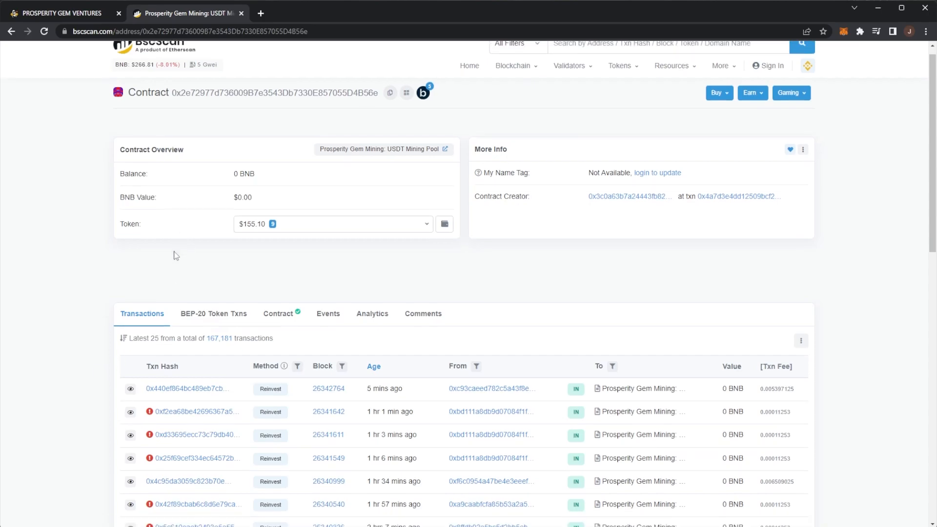
scroll(down, 3)
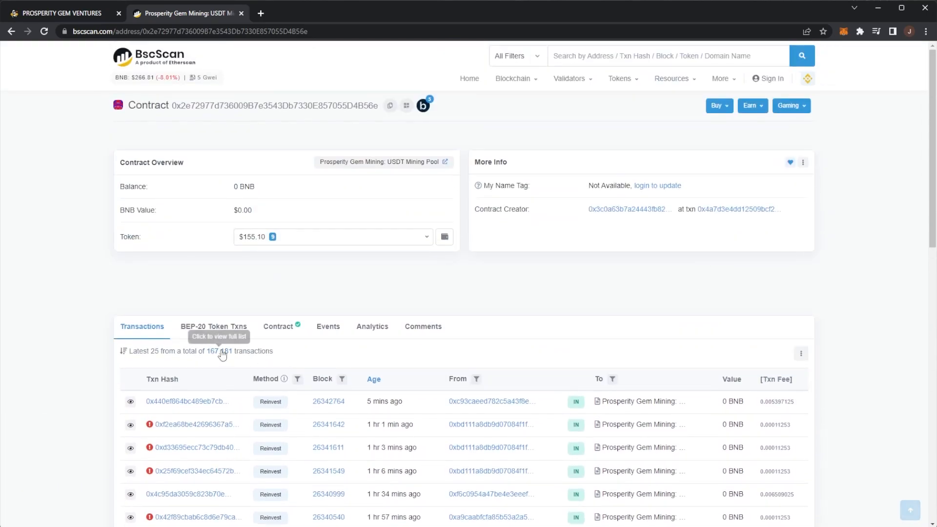
click(215, 351)
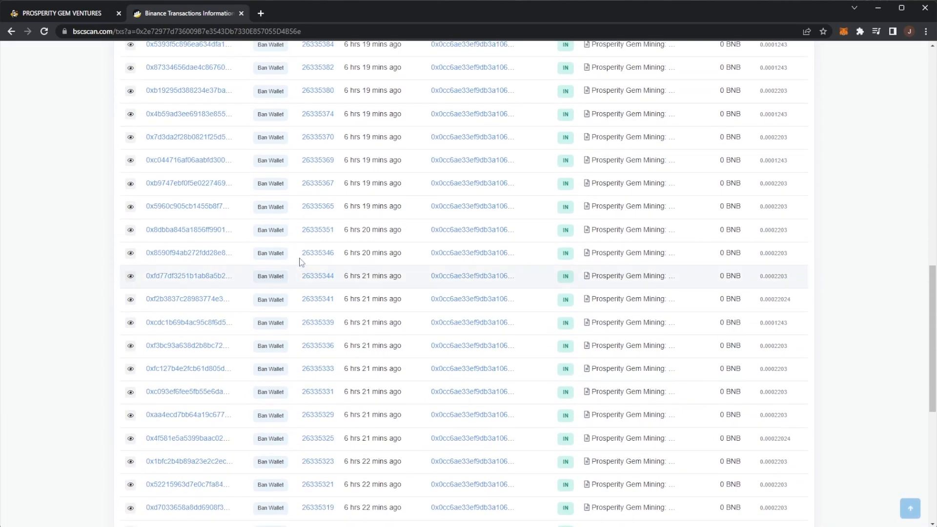
click(775, 292)
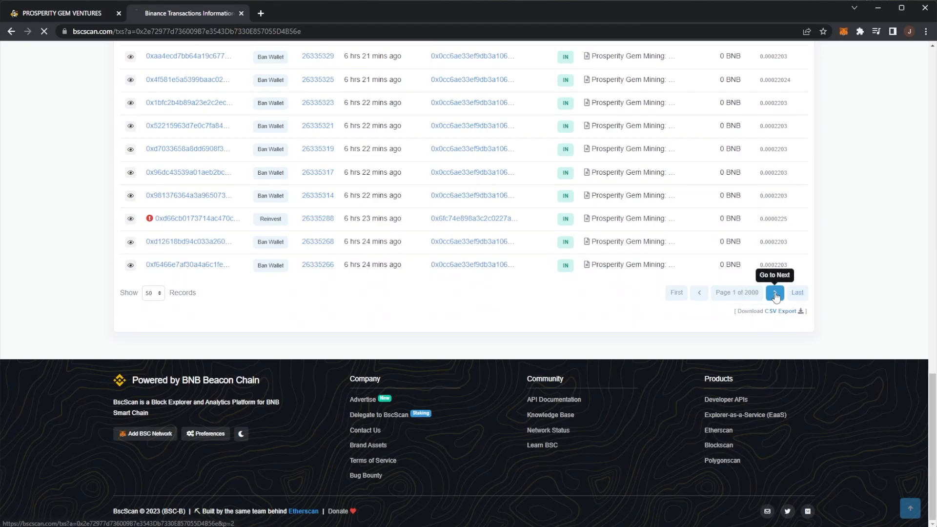
click(775, 292)
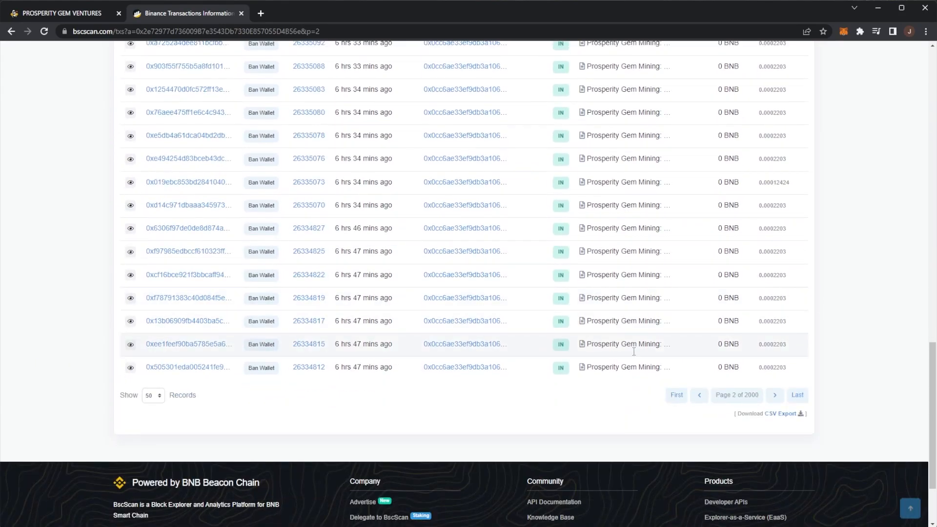
click(773, 395)
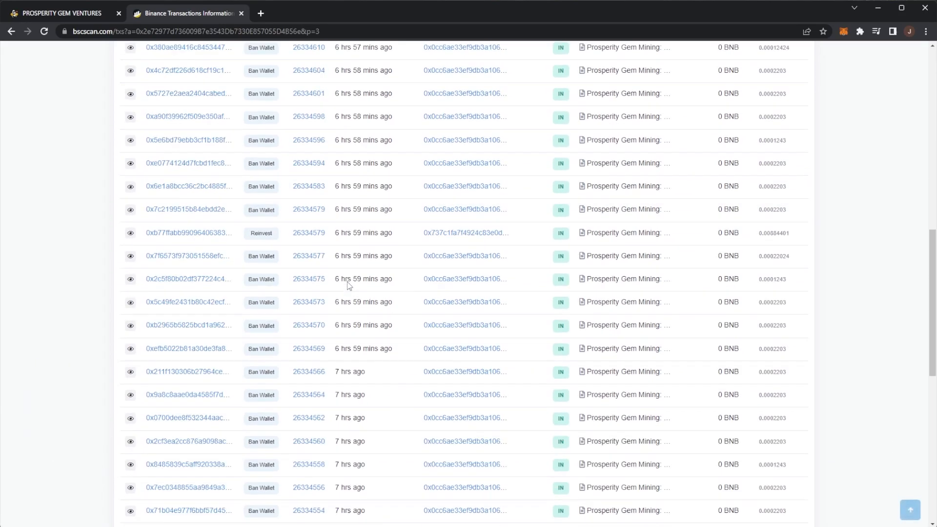
click(774, 293)
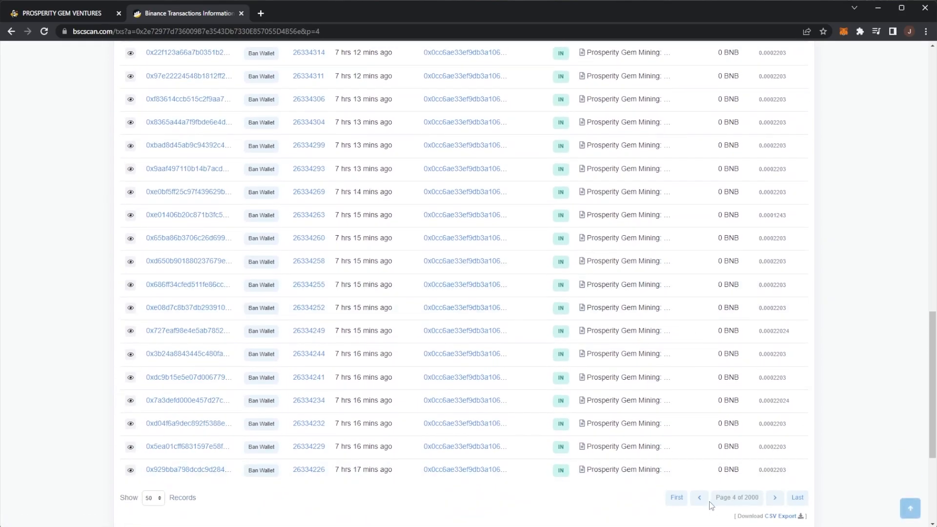
click(676, 497)
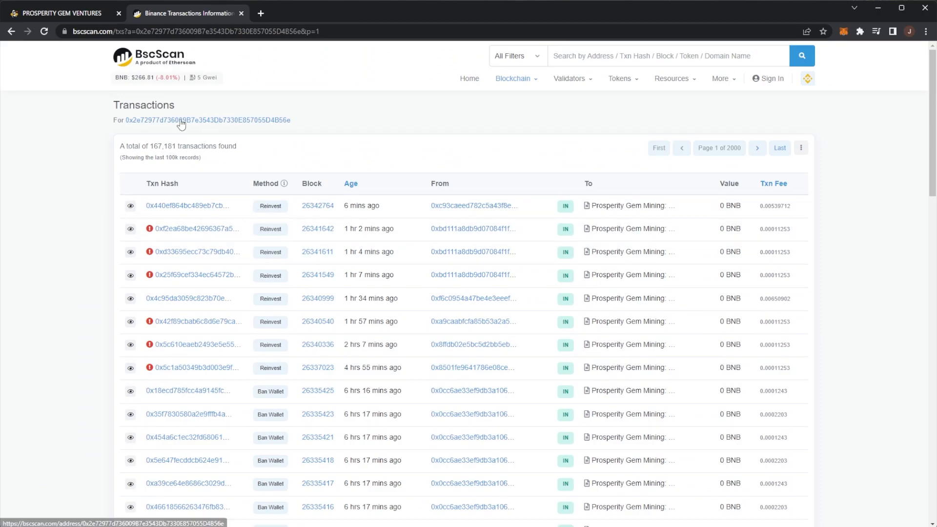
click(208, 120)
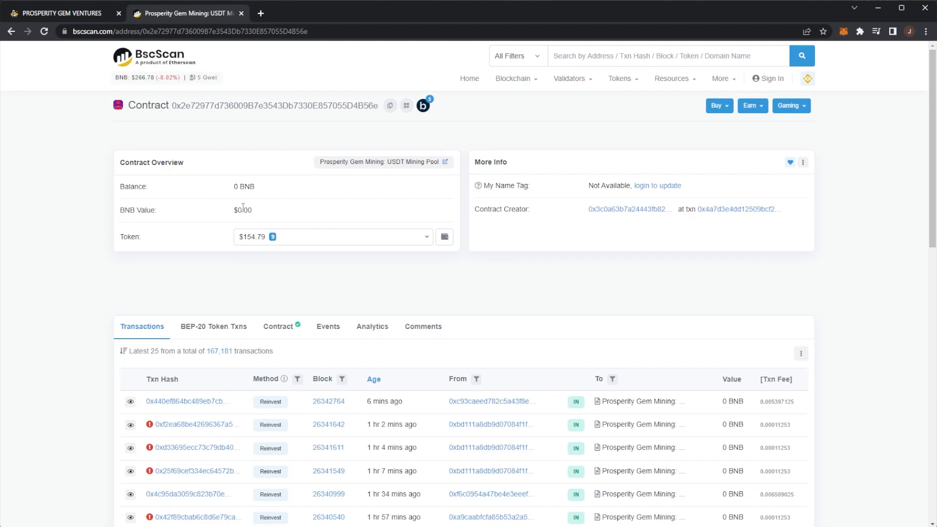
- Inspect the Ban Wallet transactions, then switch to Discord's weekly gembot rewards channel
scroll(down, 3)
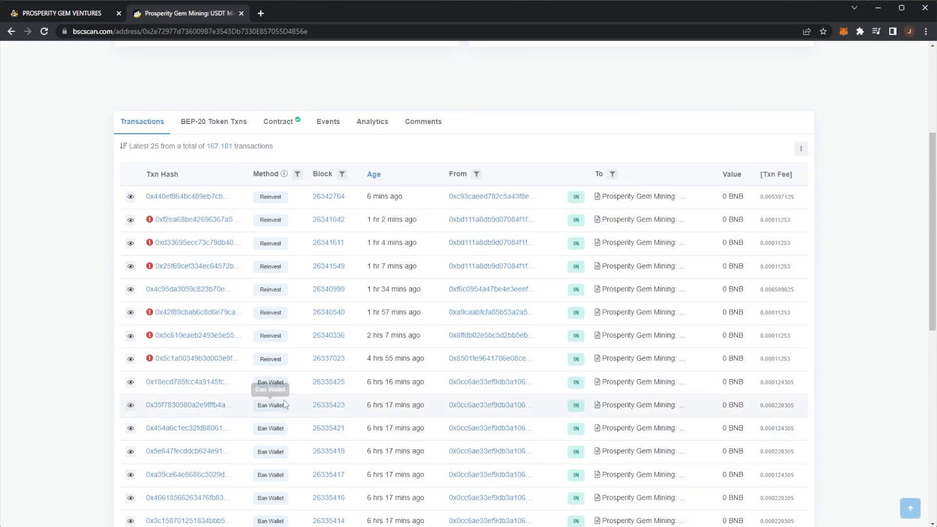
mouse_move(328, 416)
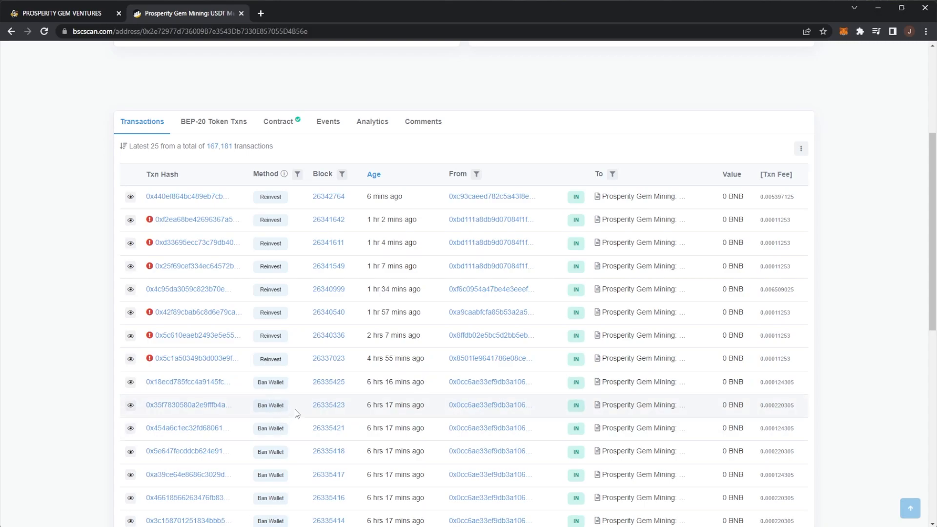
mouse_move(282, 421)
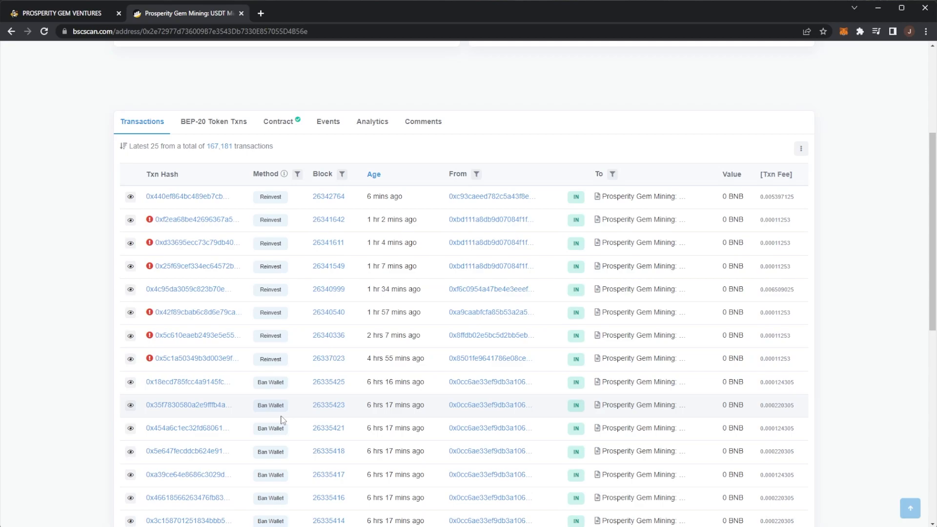
mouse_move(282, 418)
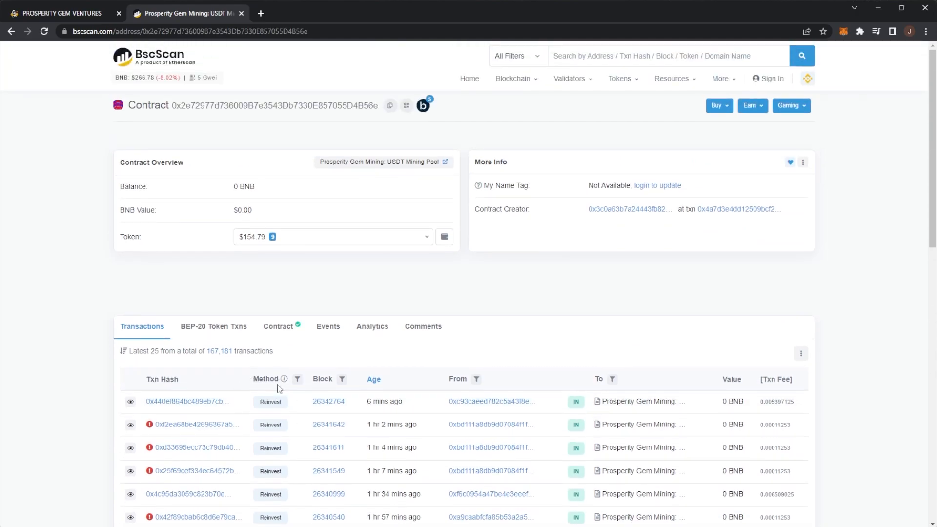
mouse_move(538, 330)
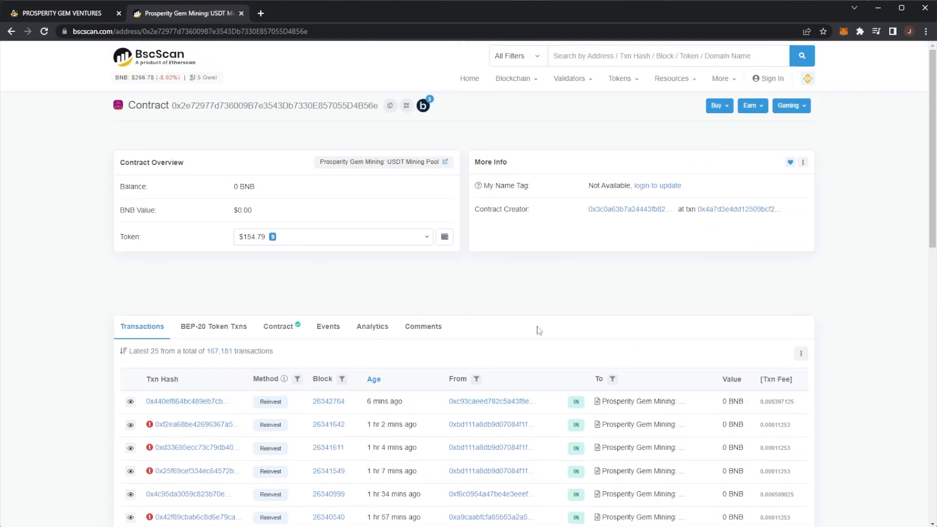
mouse_move(518, 337)
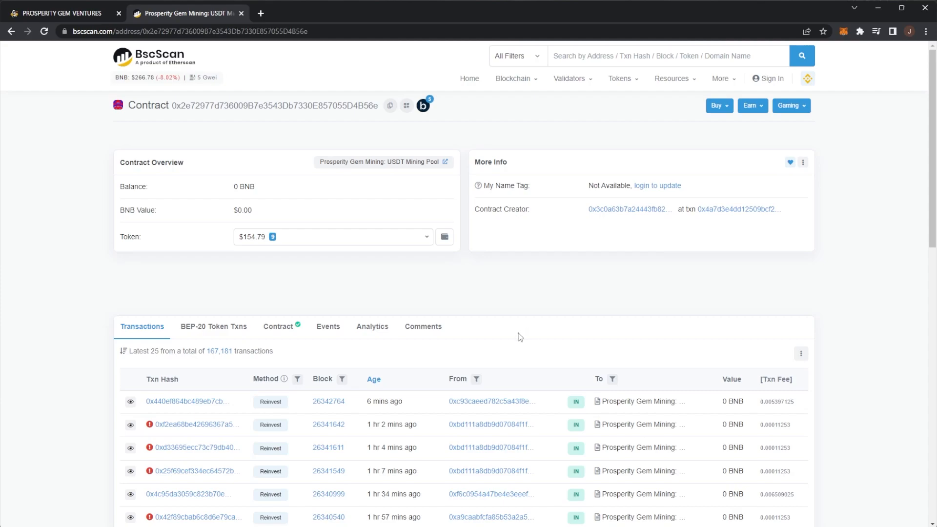
mouse_move(479, 315)
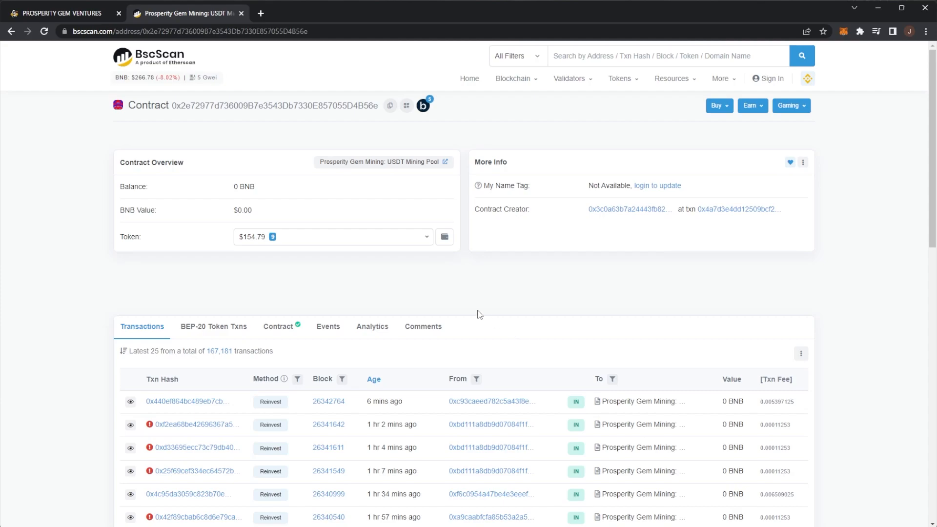
mouse_move(475, 309)
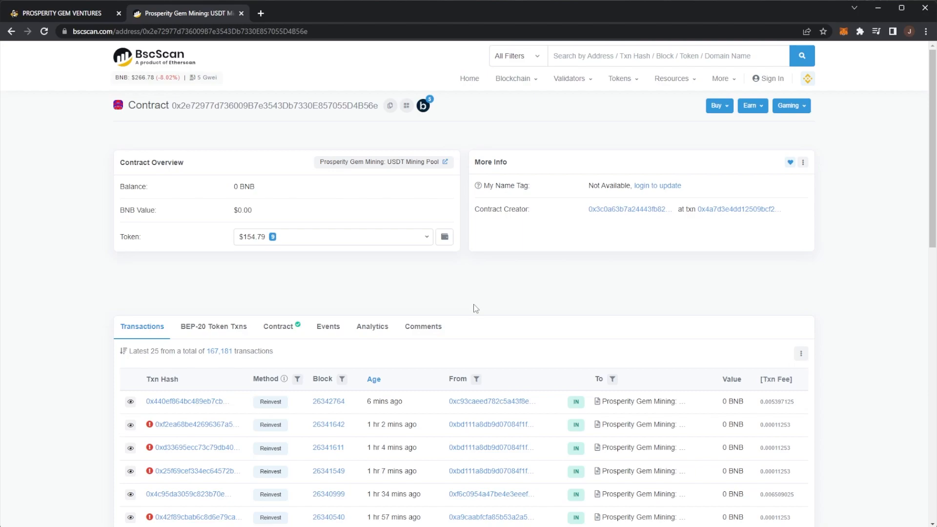
mouse_move(468, 264)
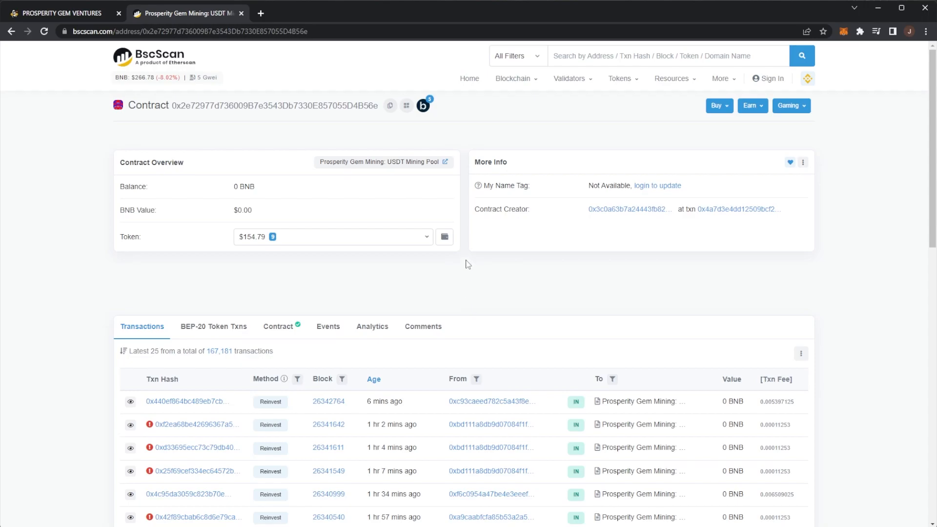
click(59, 13)
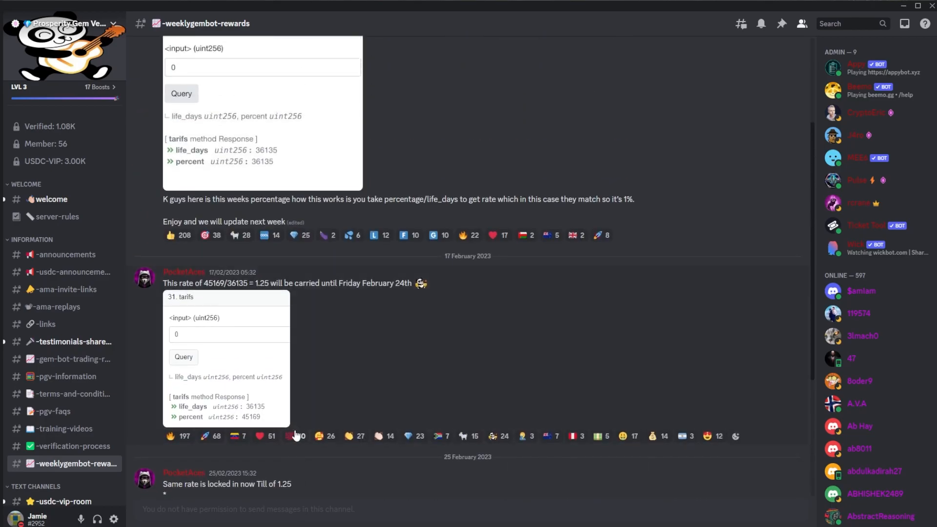
- Leave the rate posts and scroll the PGV USDC dashboard to the Harvest panel
scroll(down, 3)
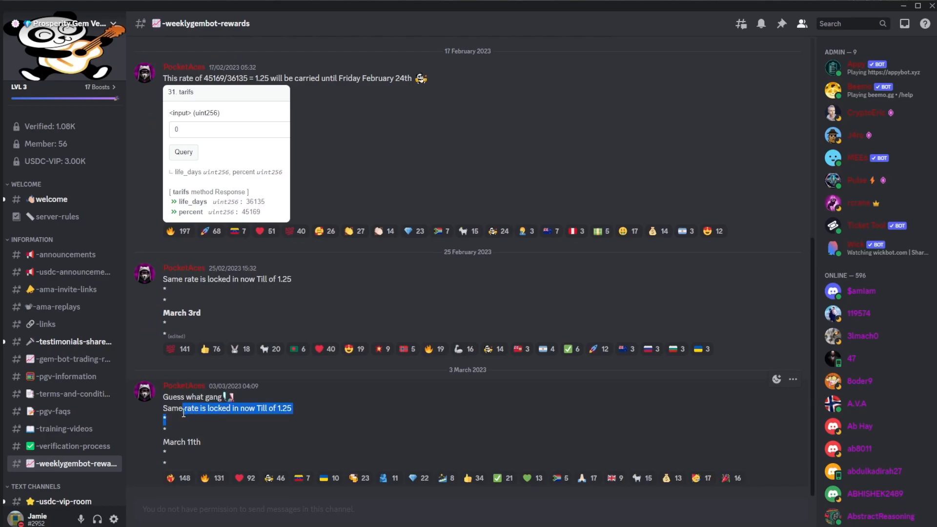
click(185, 408)
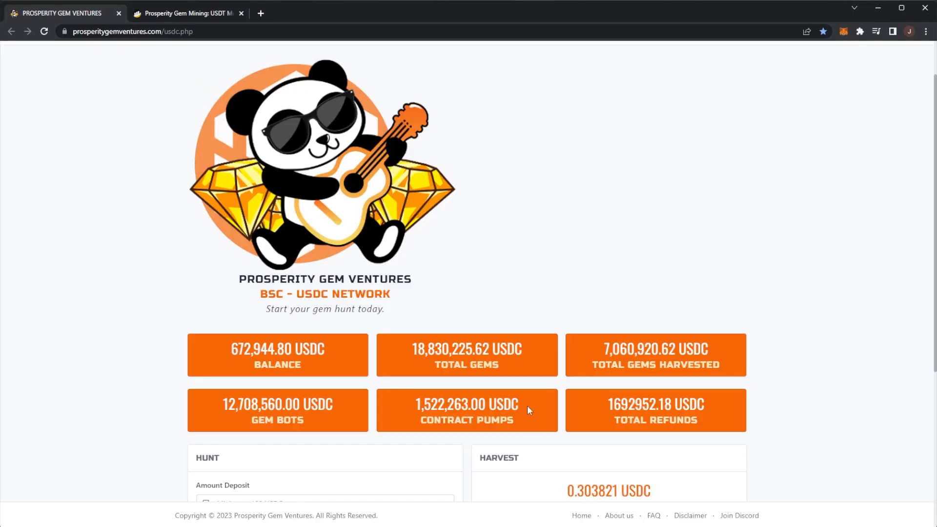
scroll(down, 3)
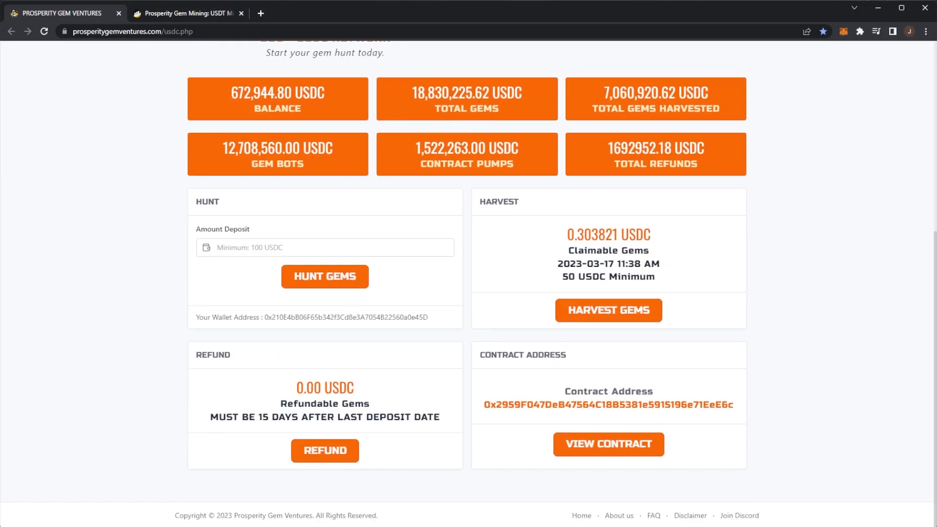